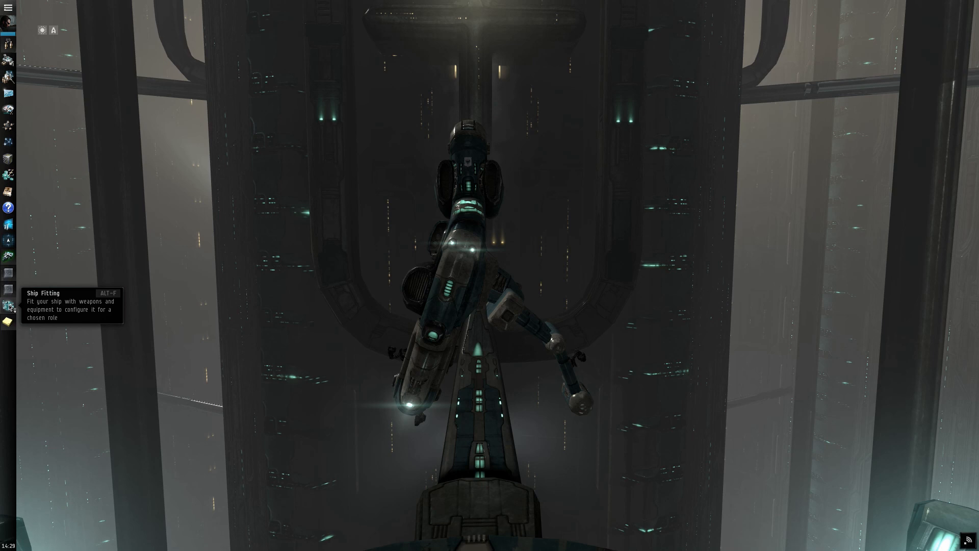
Step: Bring up the Imicus fitting window from the Neocom's Ship Fitting icon
click(9, 307)
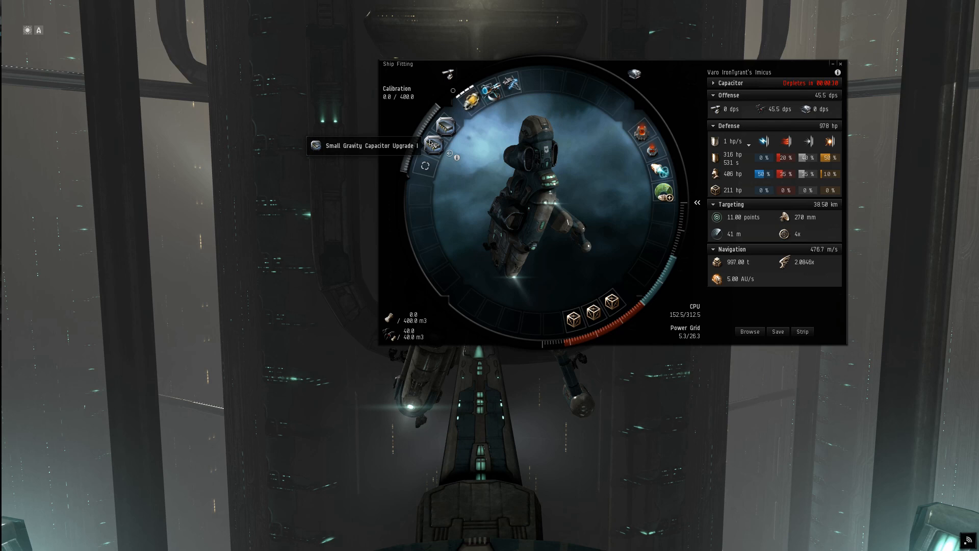
Step: Show the Small Gravity Capacitor Upgrade I info and its Attributes with the 10% scan strength bonus
click(459, 157)
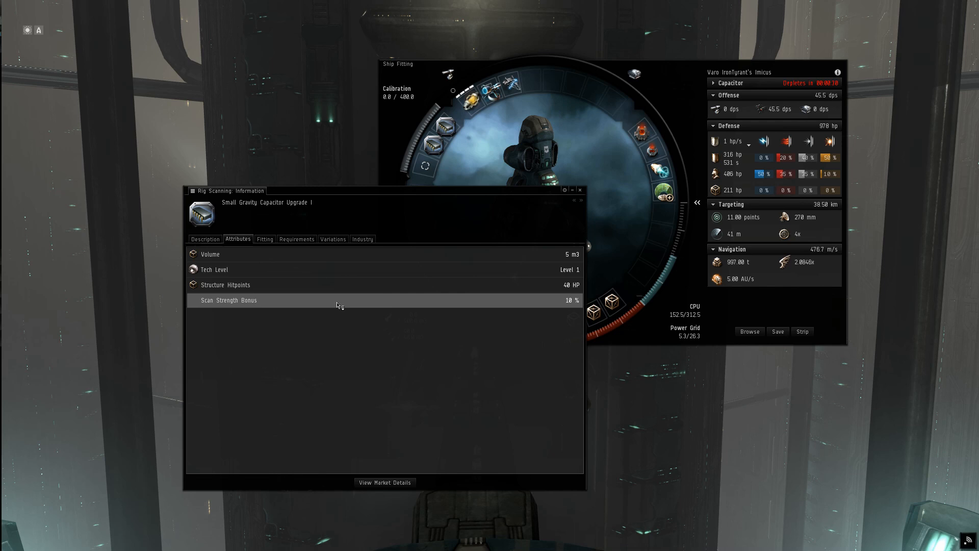
click(580, 190)
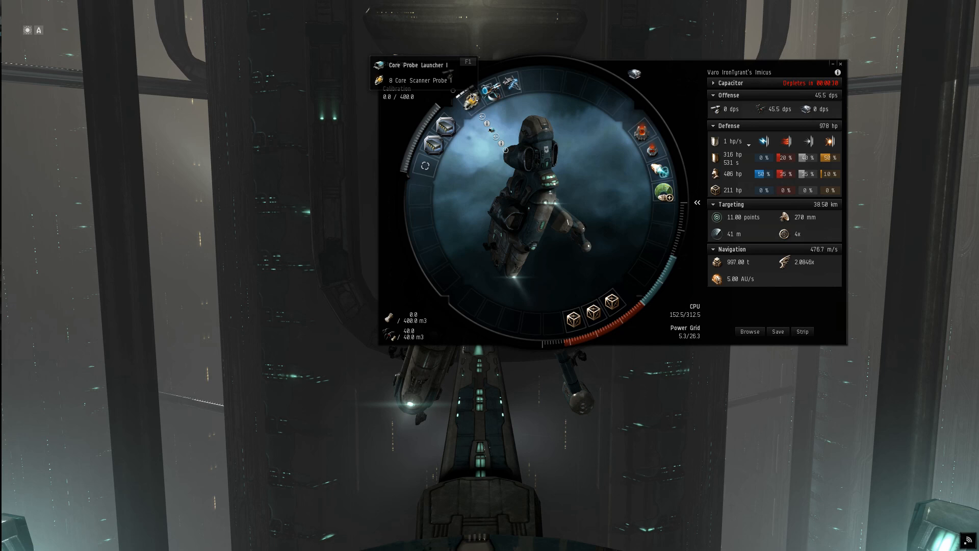
mouse_move(489, 100)
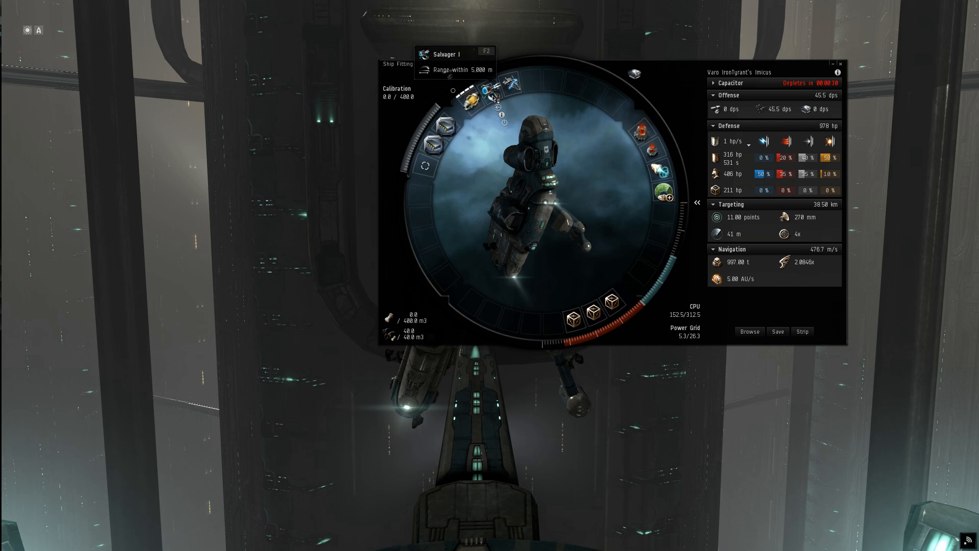
mouse_move(521, 94)
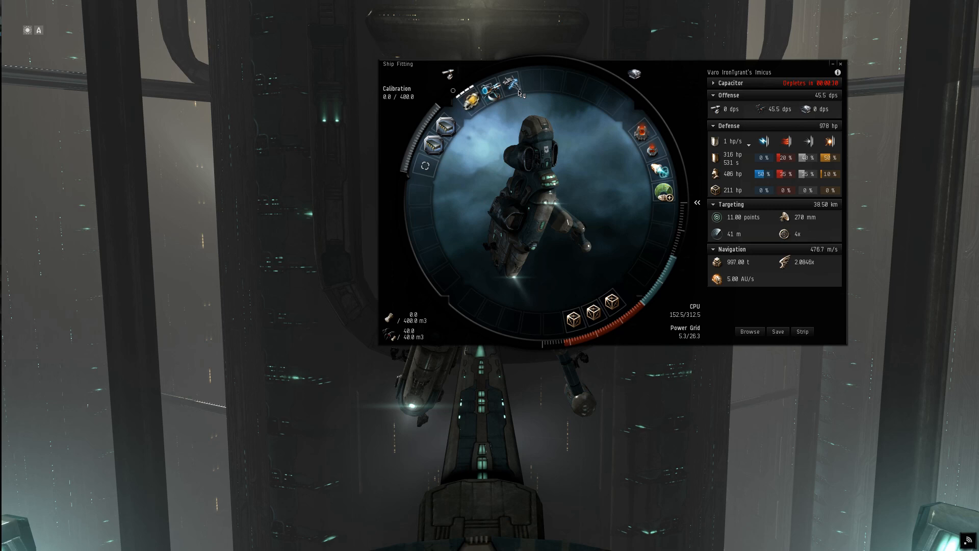
mouse_move(512, 97)
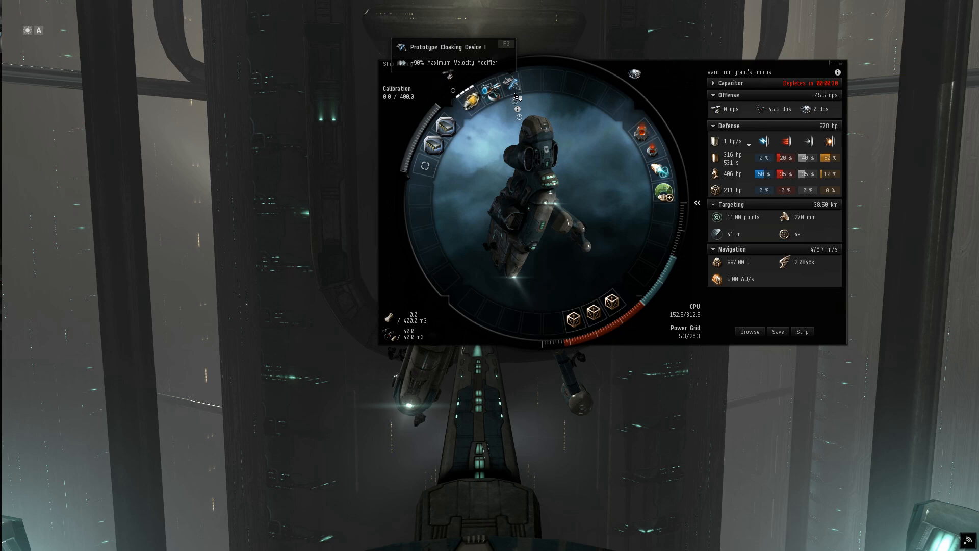
mouse_move(649, 133)
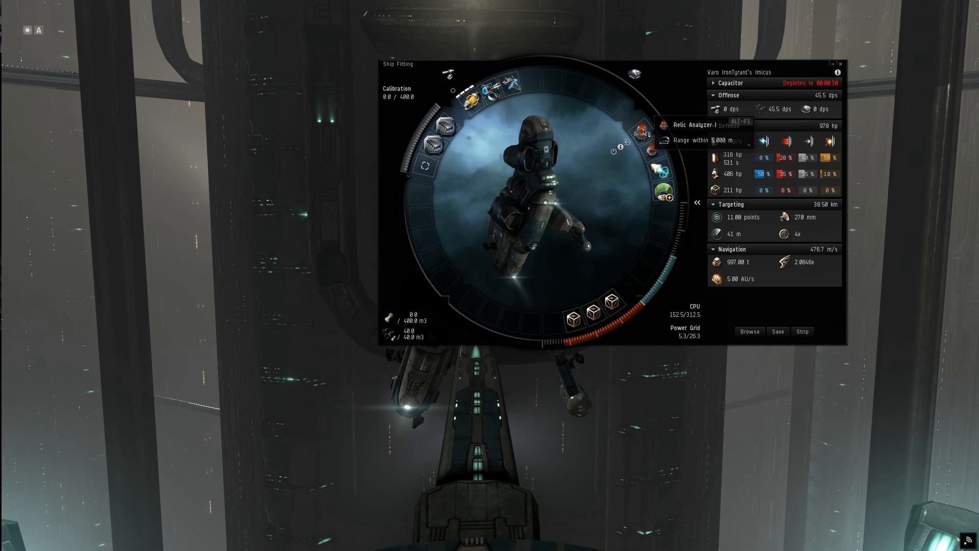
mouse_move(656, 168)
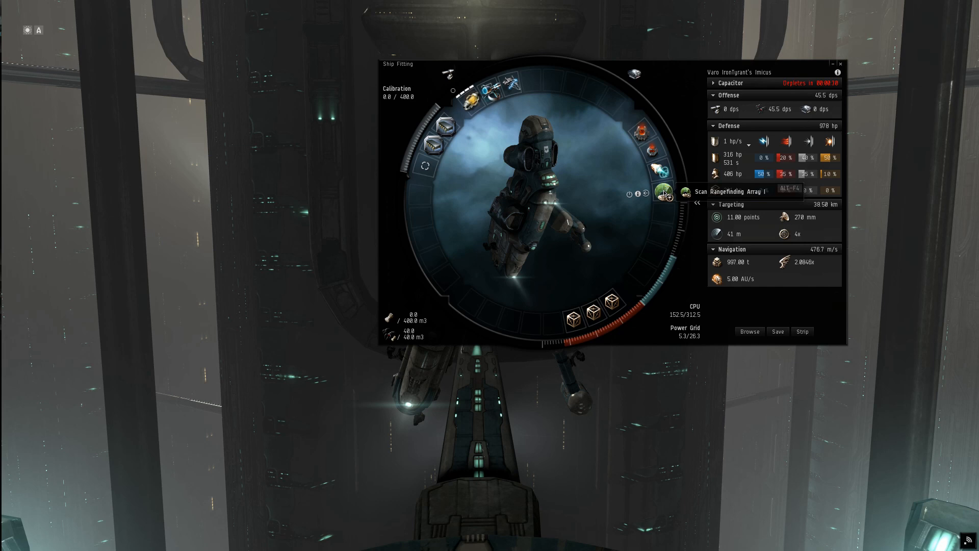
right_click(663, 193)
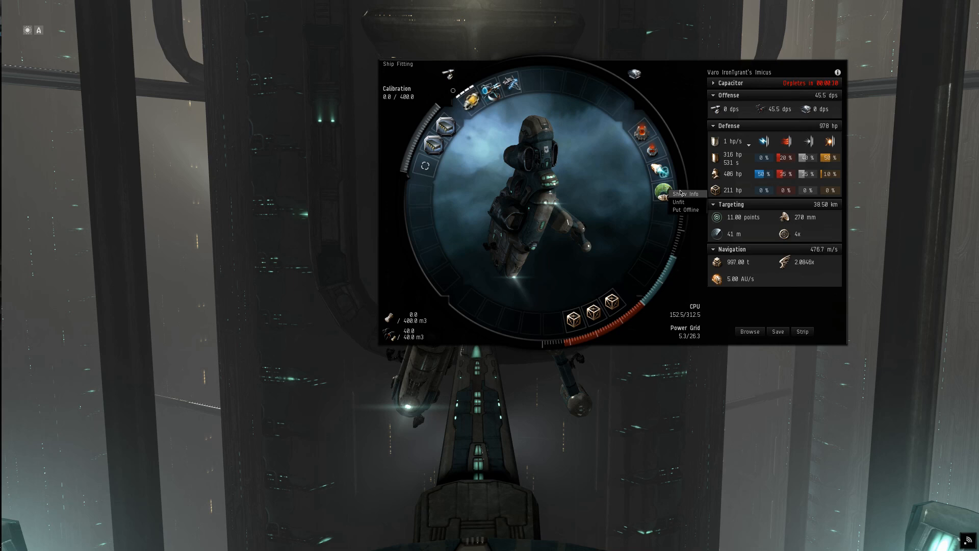
Step: View the Scan Rangefinding Array module's info from the fitting window
click(684, 194)
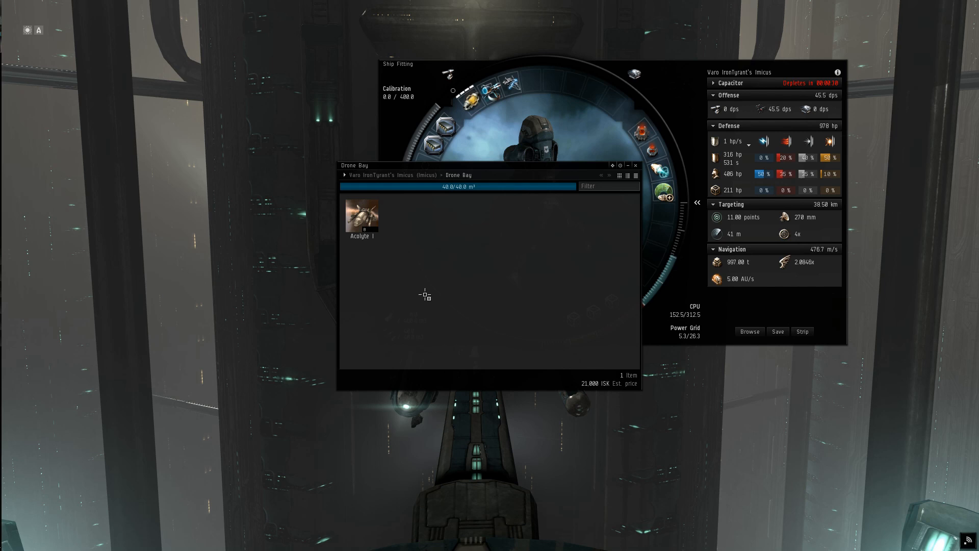
mouse_move(436, 275)
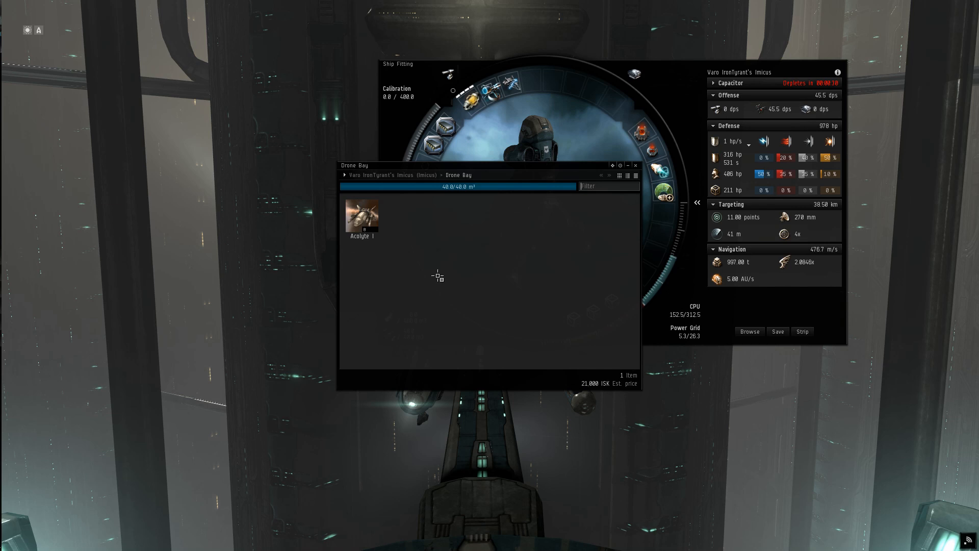
click(636, 165)
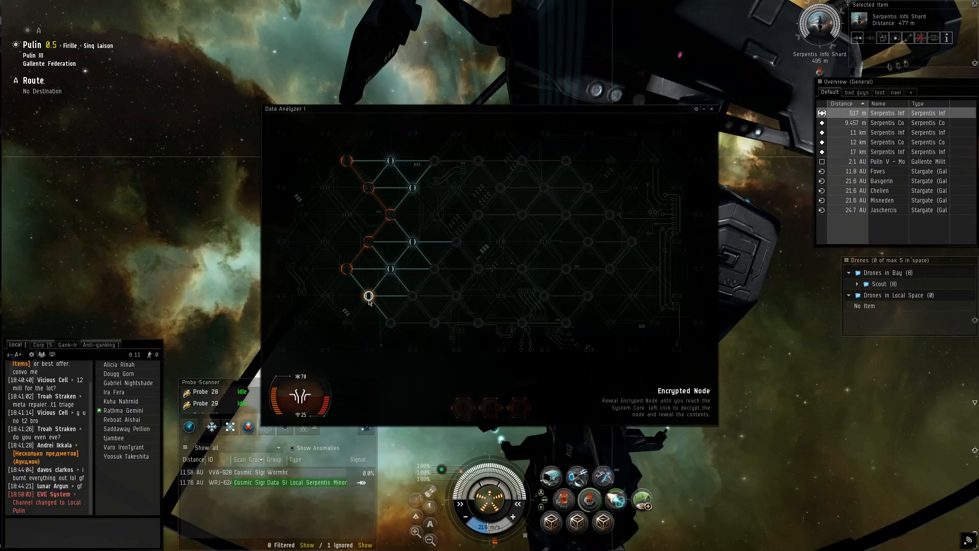
click(368, 294)
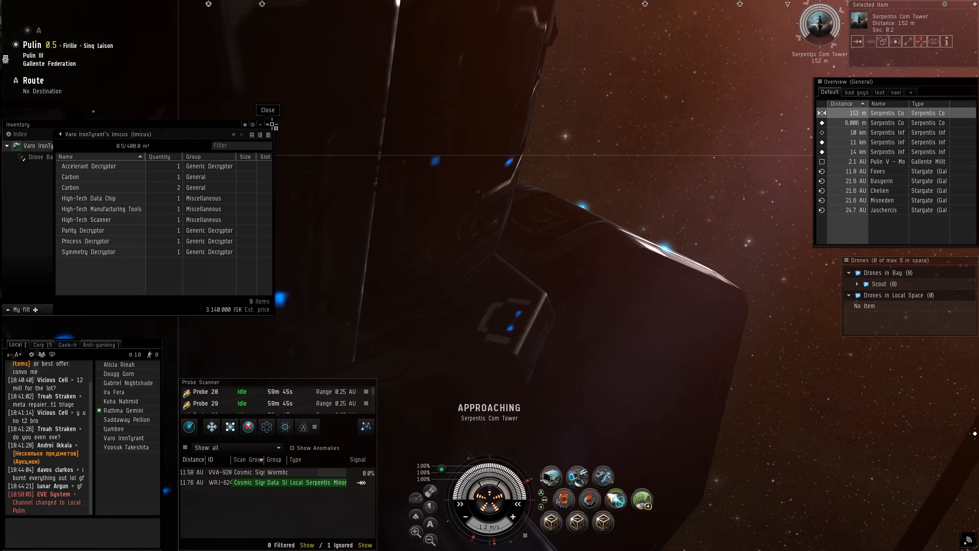
Step: Close the cargo hold inventory after looting the decryptors, carbon and high-tech parts
click(267, 110)
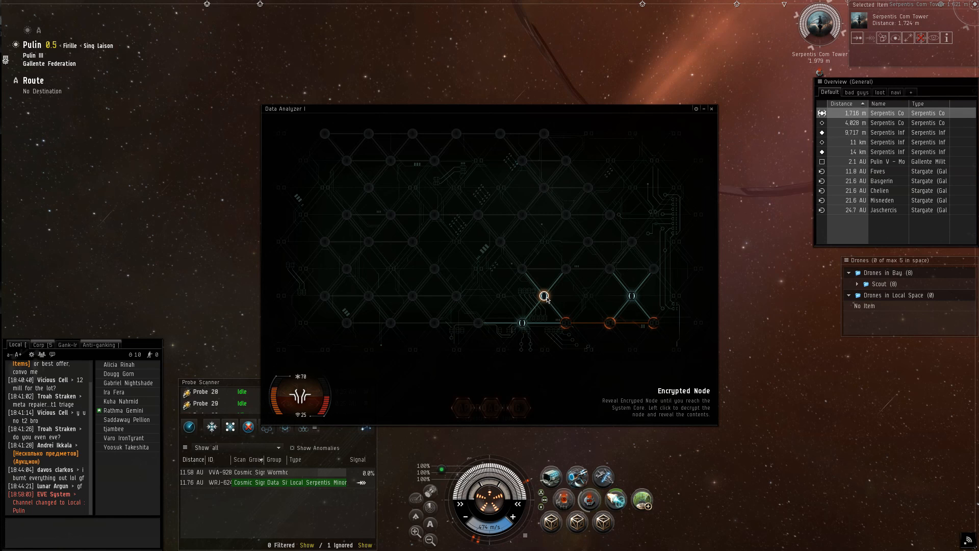
Step: Reveal an encrypted grid node and start a Data Analyzer hack on the Serpentis Com Tower
click(542, 296)
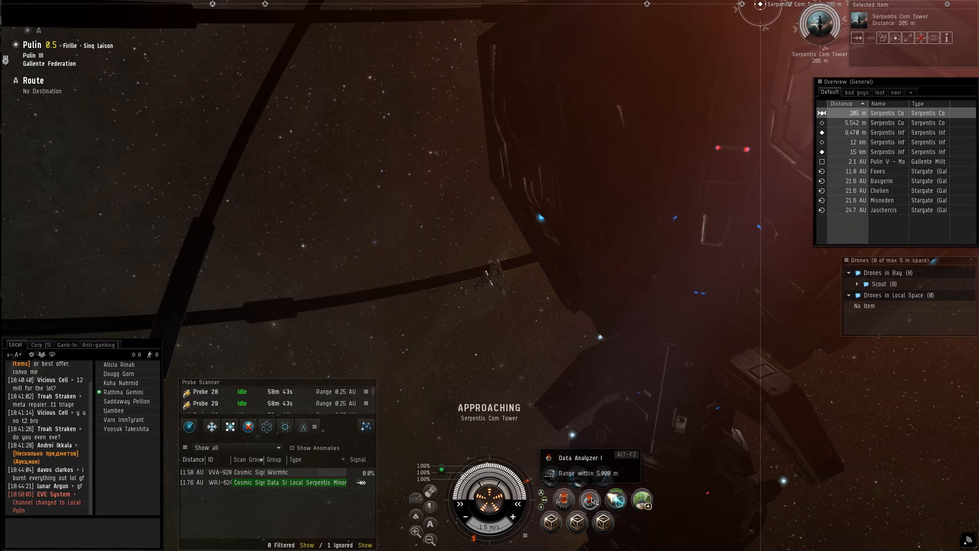
click(588, 499)
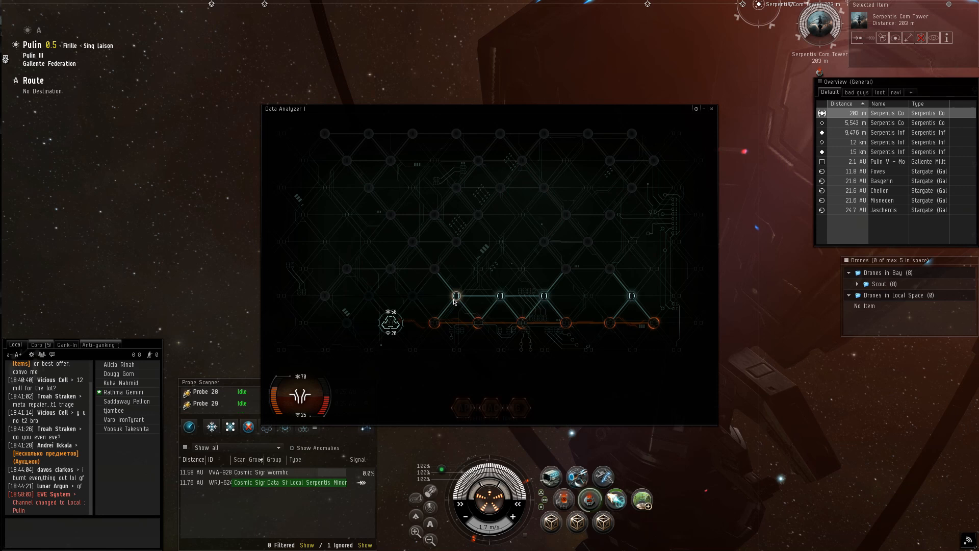